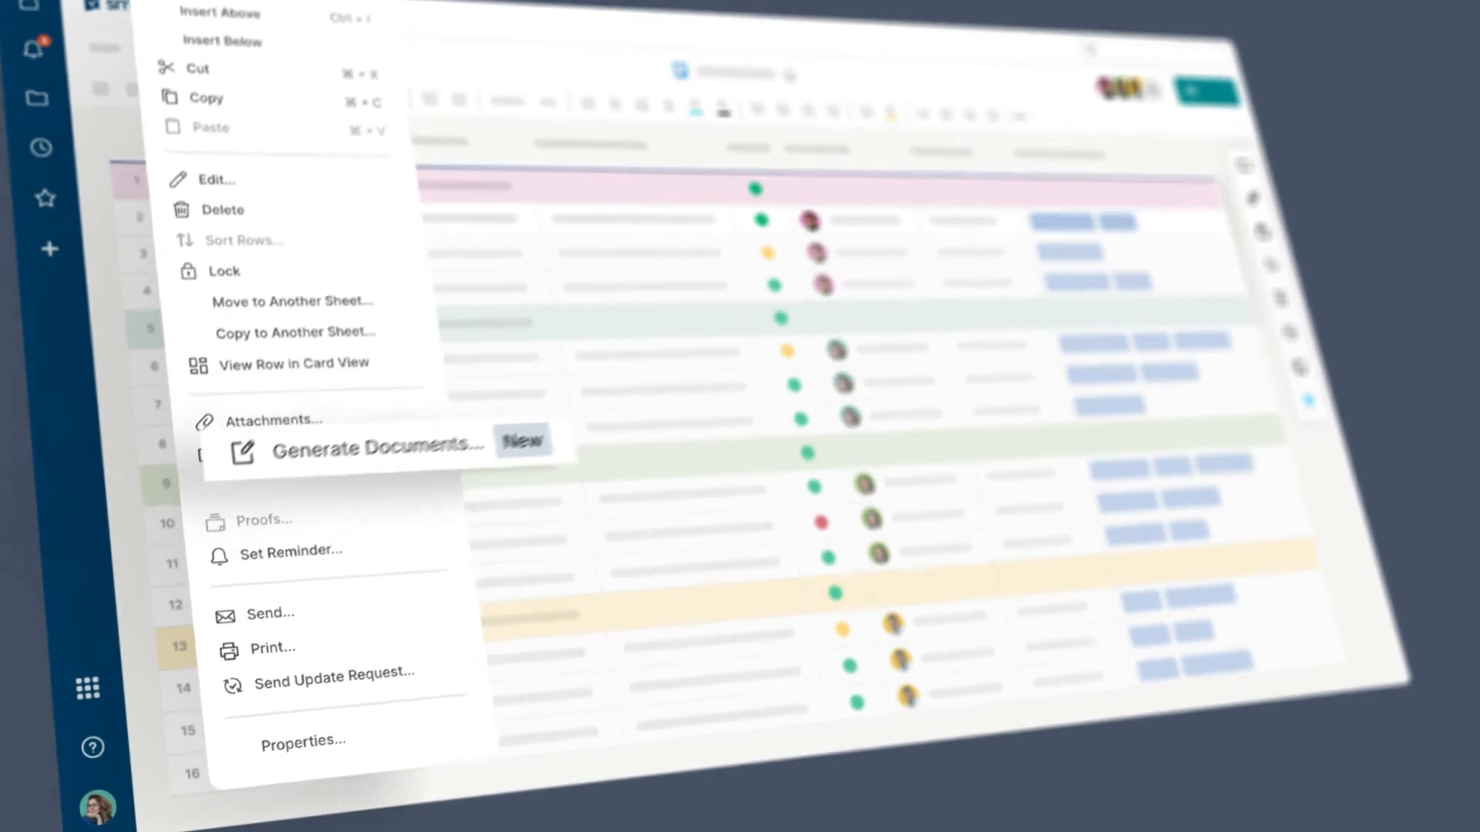
# Select the candidate rows and choose Generate Documents from the row menu
pyautogui.click(371, 449)
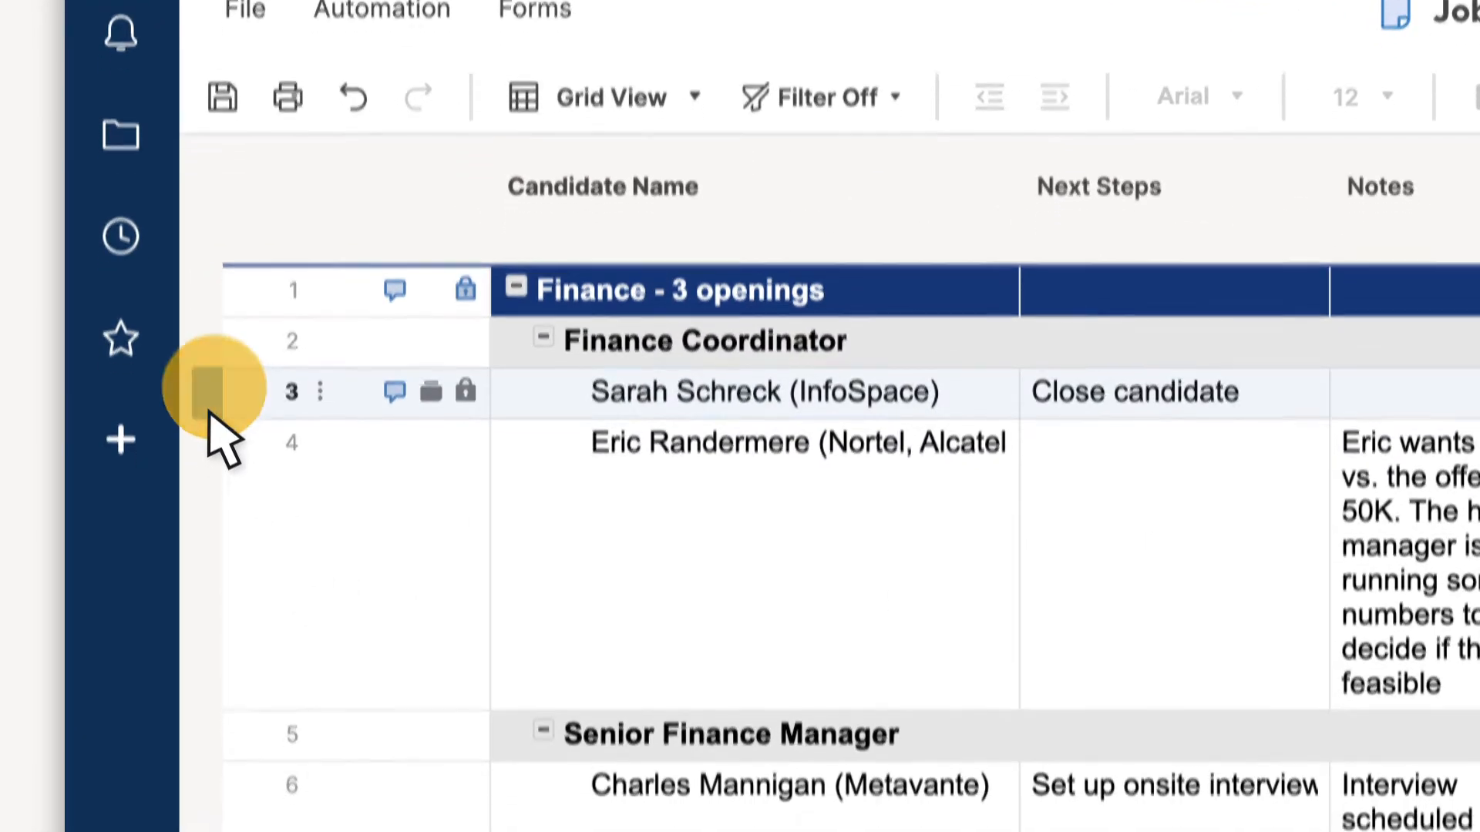
pyautogui.scroll(-3)
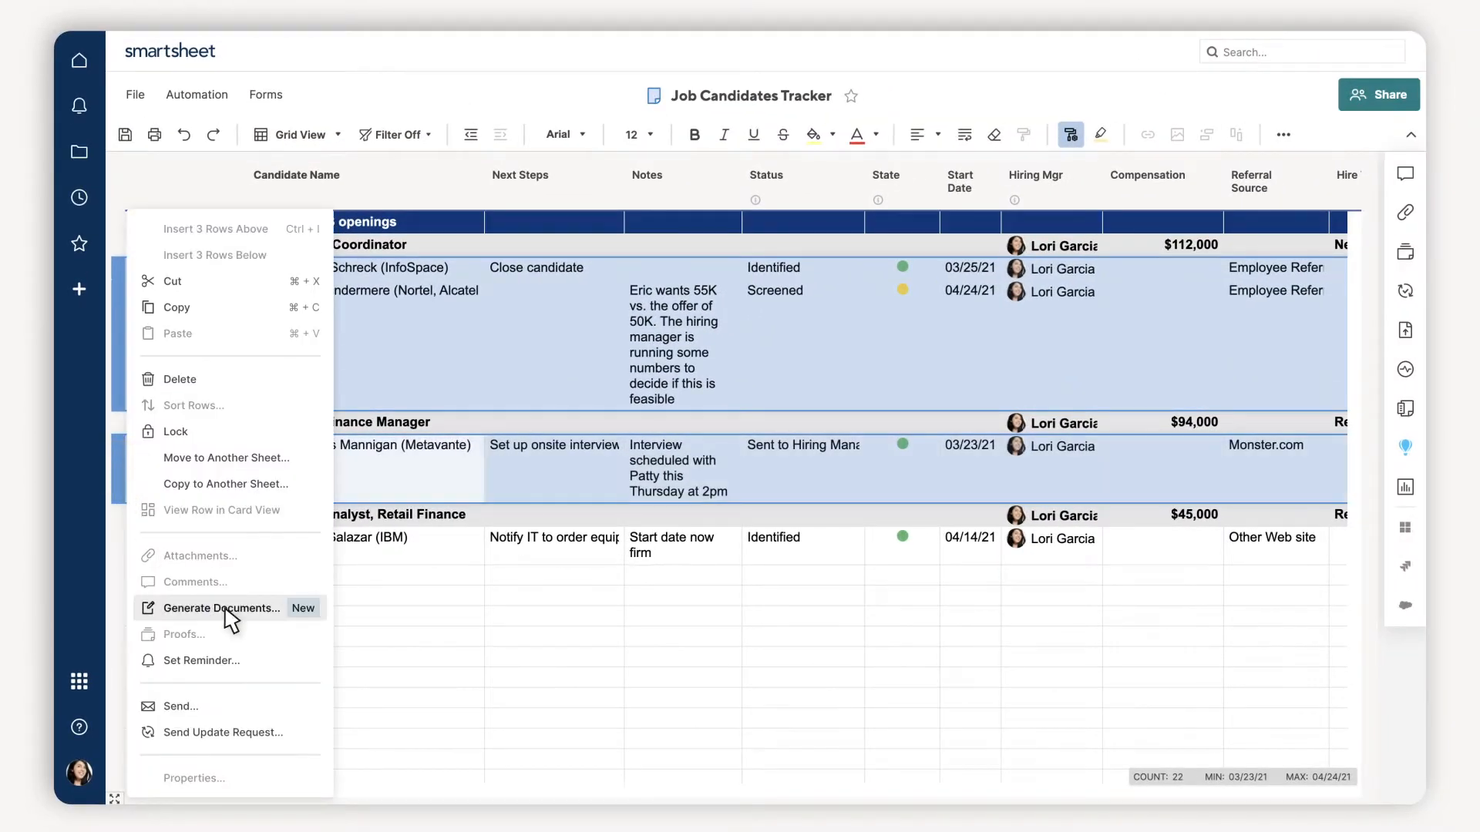
pyautogui.click(222, 609)
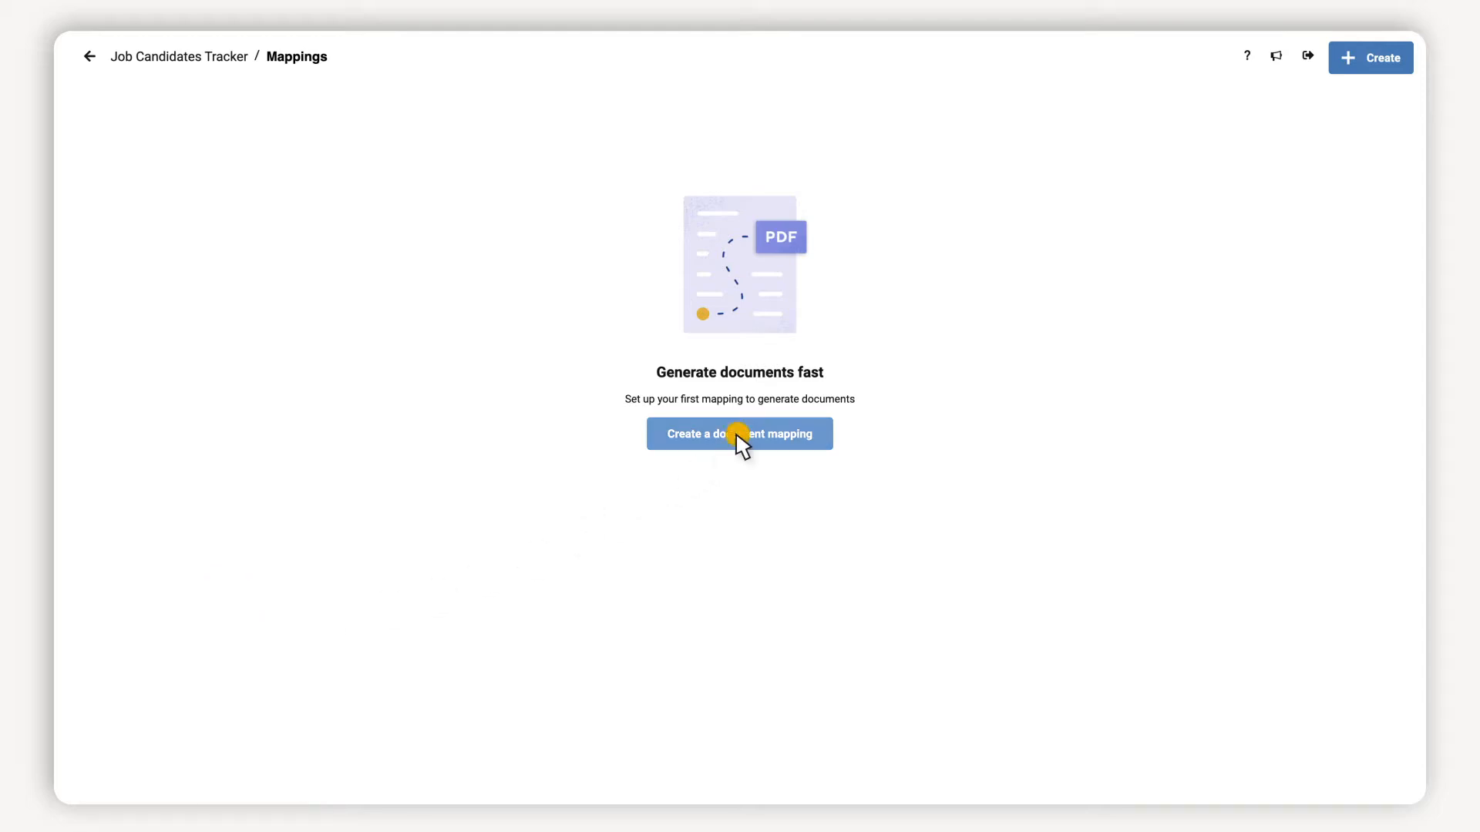
# Create a new mapping for DocuSign signing using the MBF Corp Offer Letter template
pyautogui.click(740, 435)
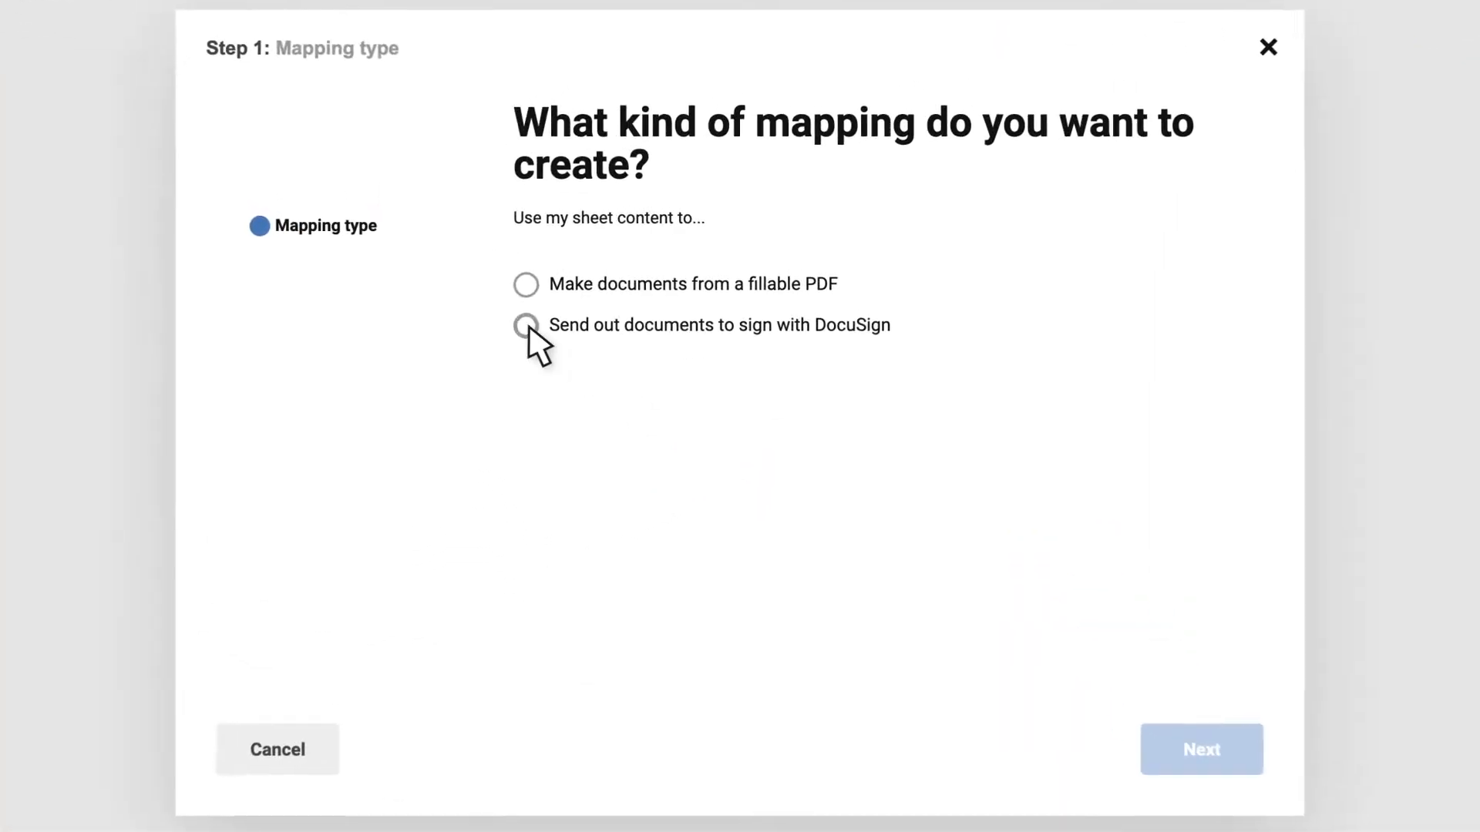
pyautogui.click(525, 324)
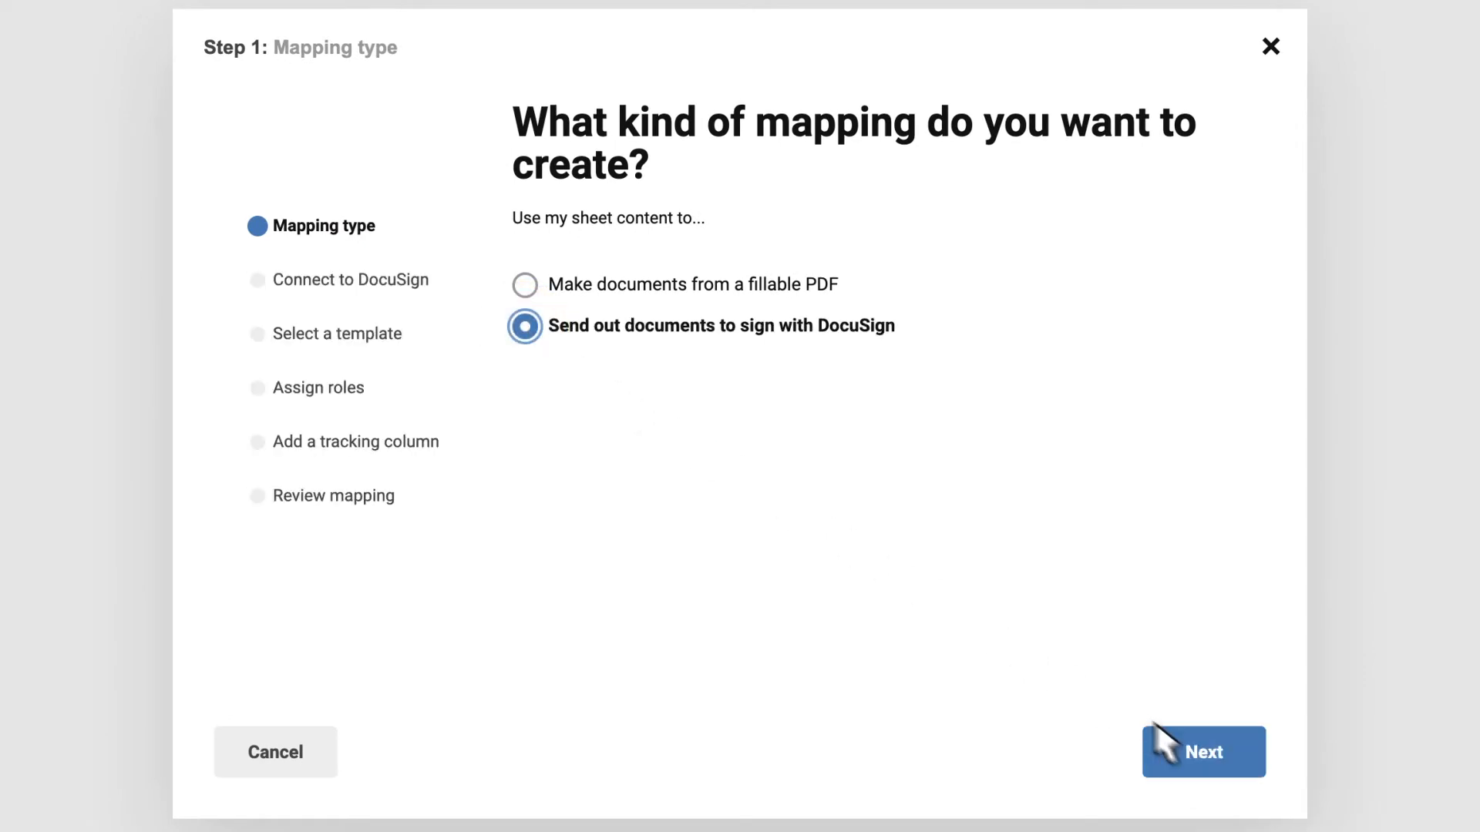
pyautogui.click(1202, 752)
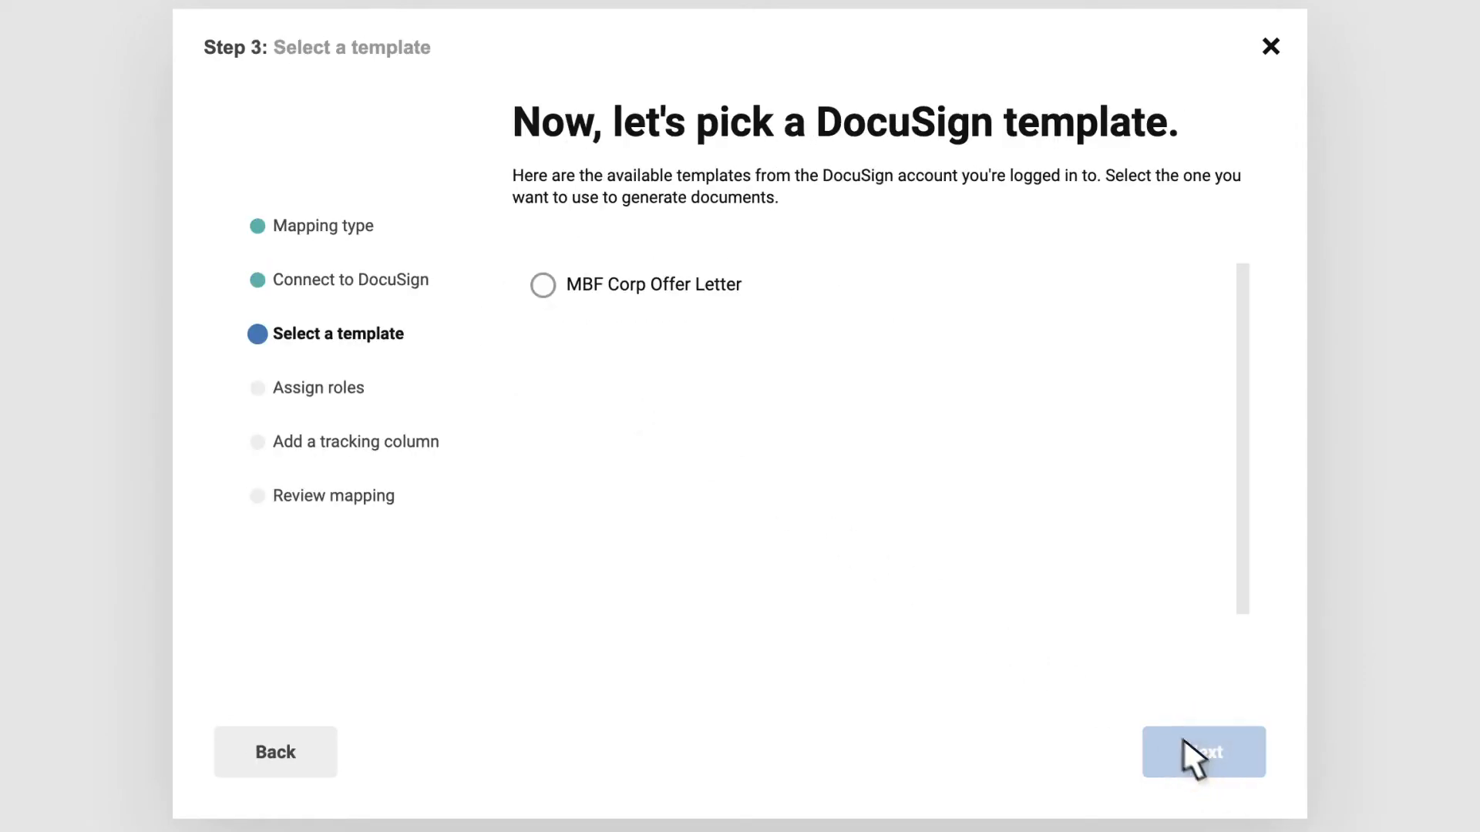
pyautogui.click(542, 284)
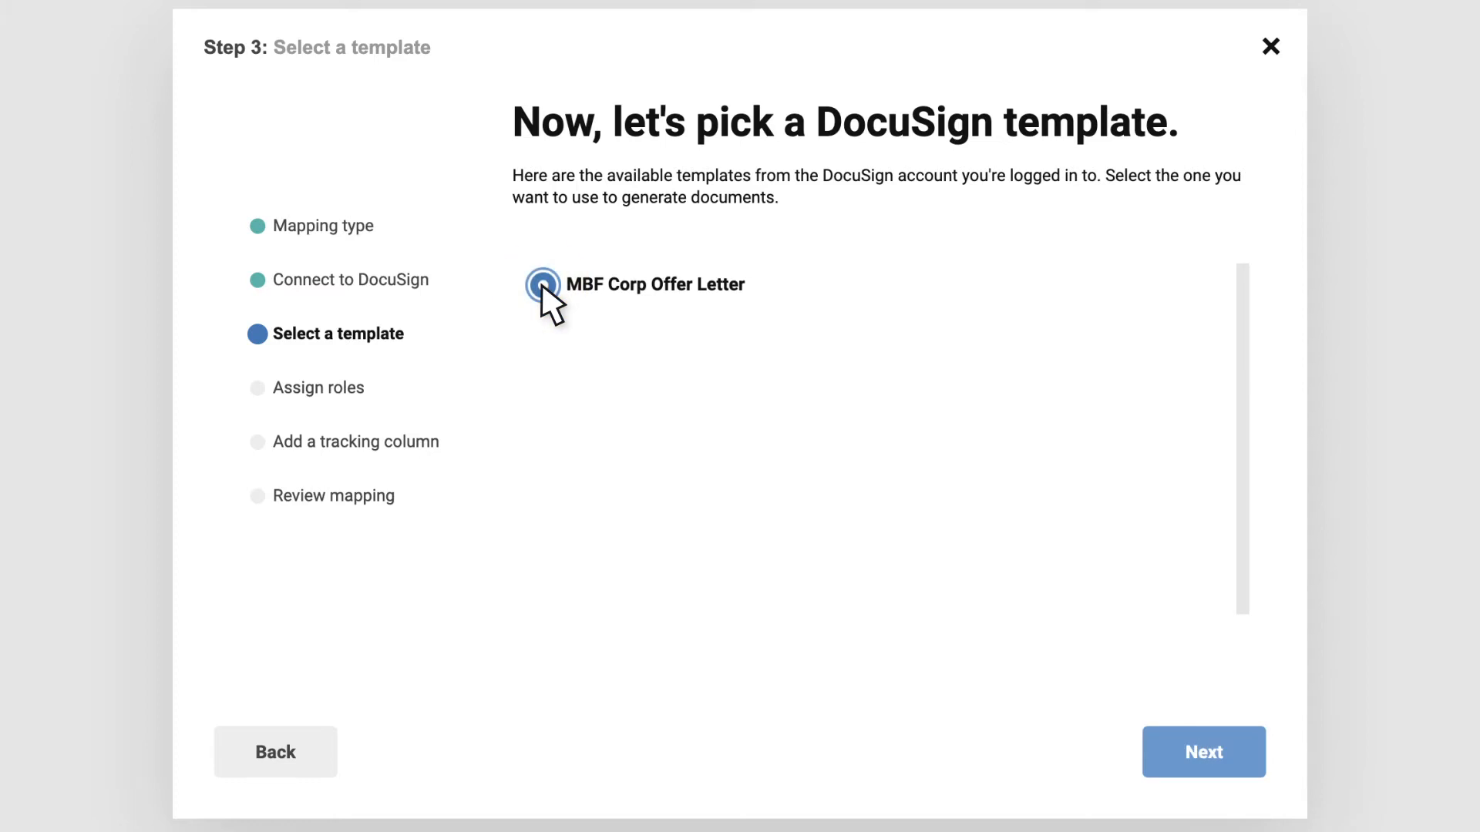
pyautogui.click(1204, 752)
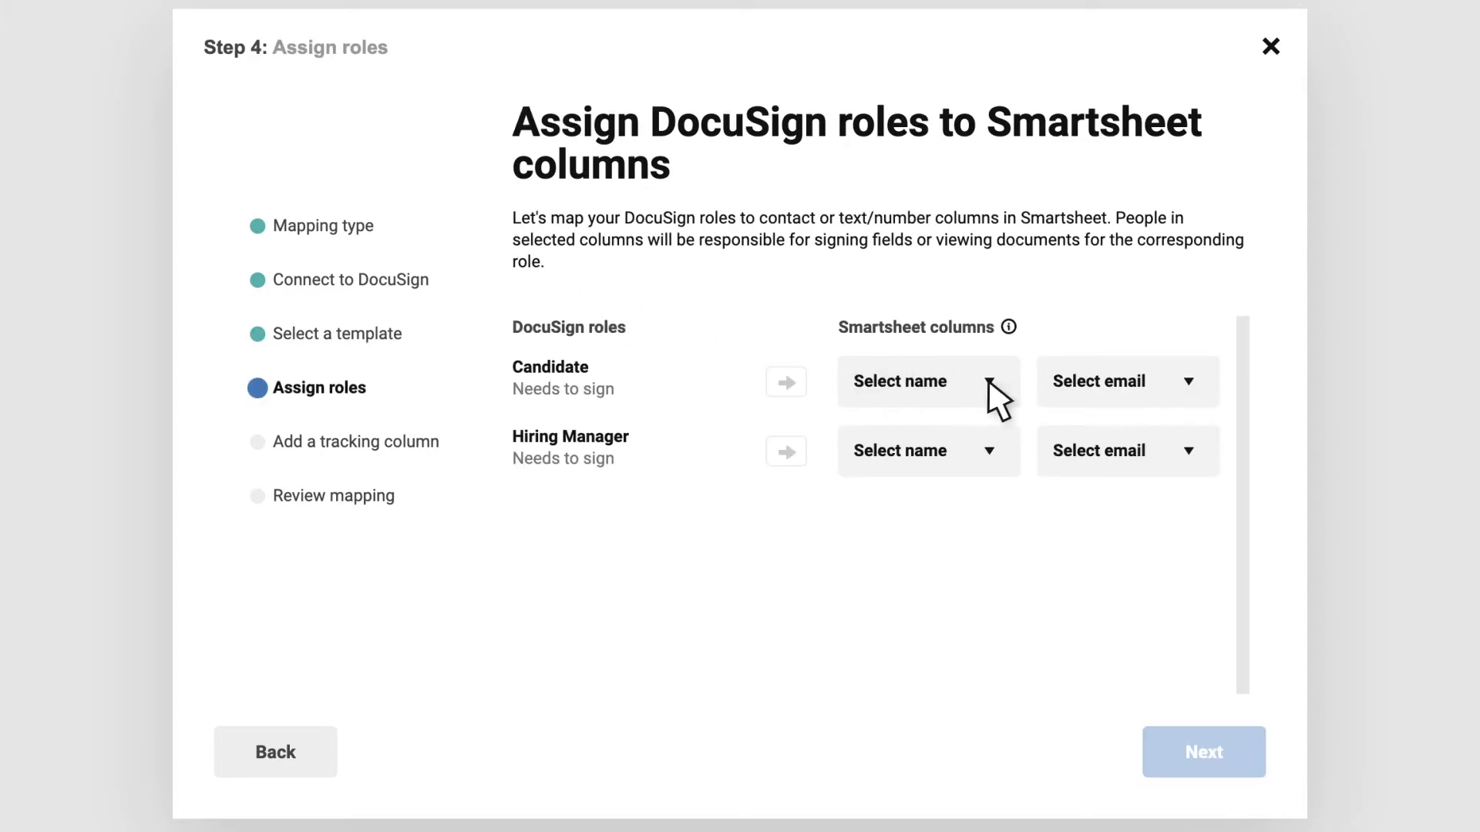
# Assign the Candidate role to Candidate Name and Email and Hiring Manager to Hiring Mgr
pyautogui.click(928, 383)
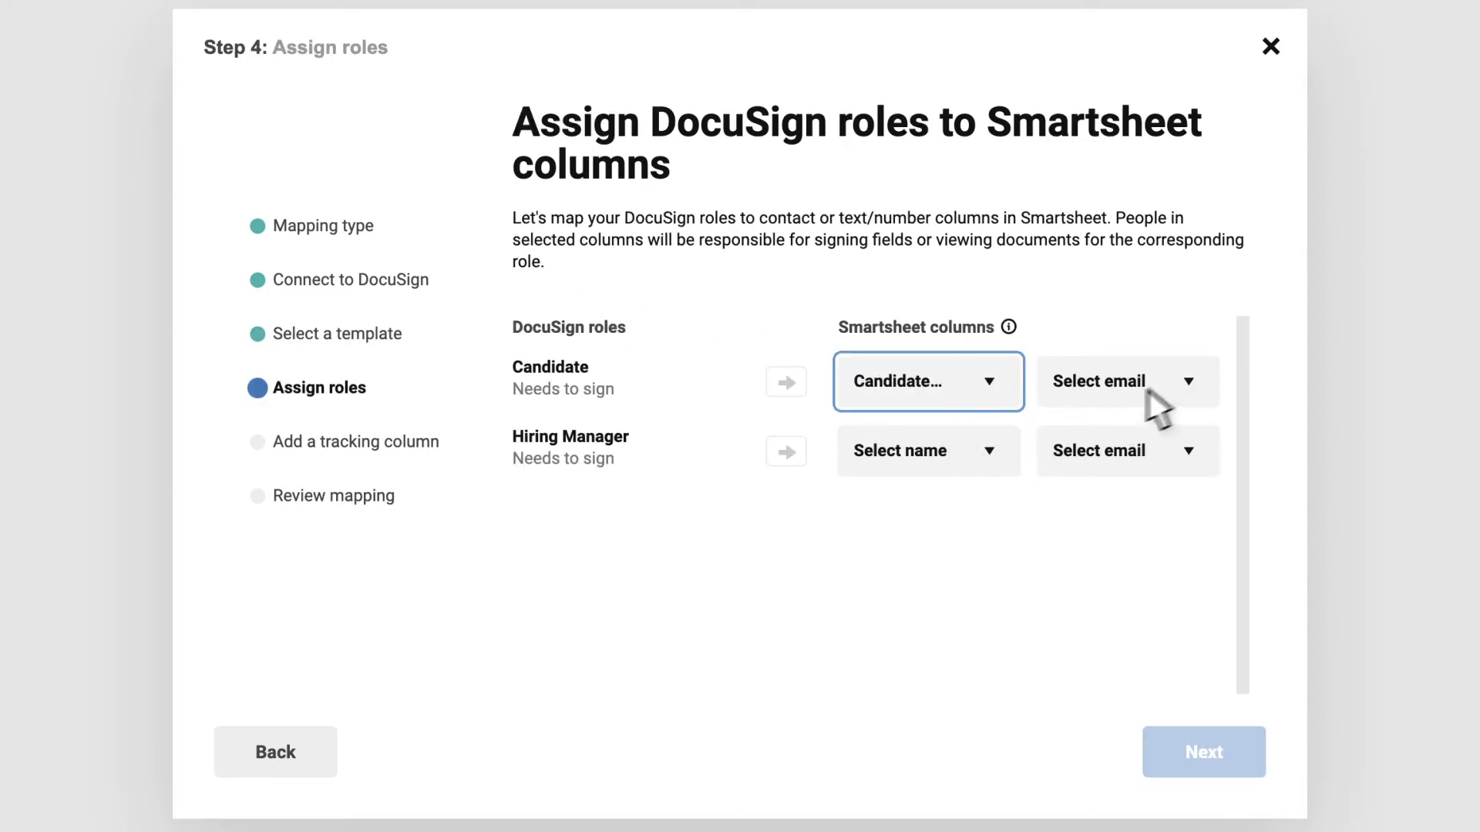
pyautogui.click(1128, 382)
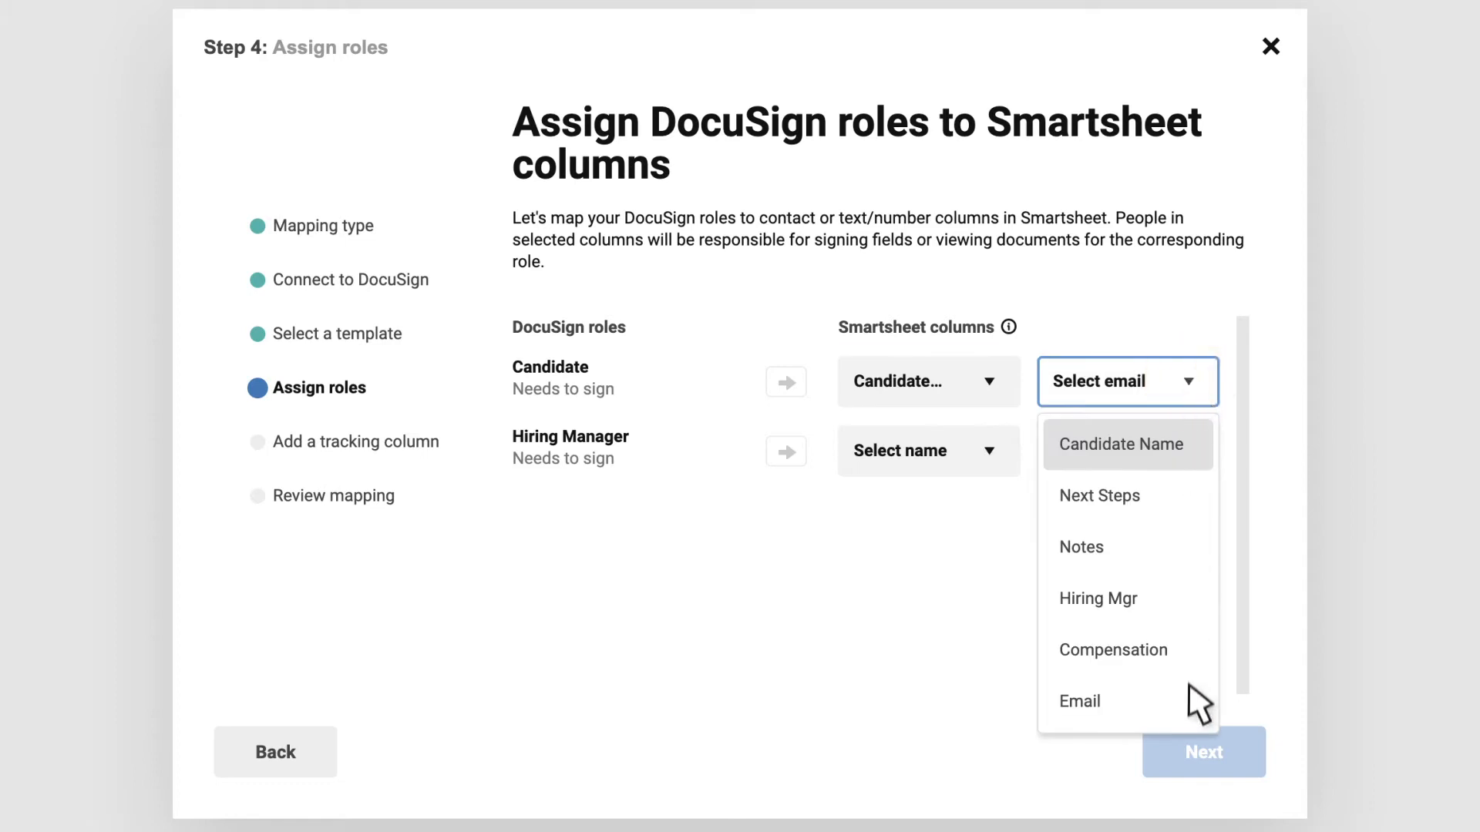
pyautogui.click(1079, 701)
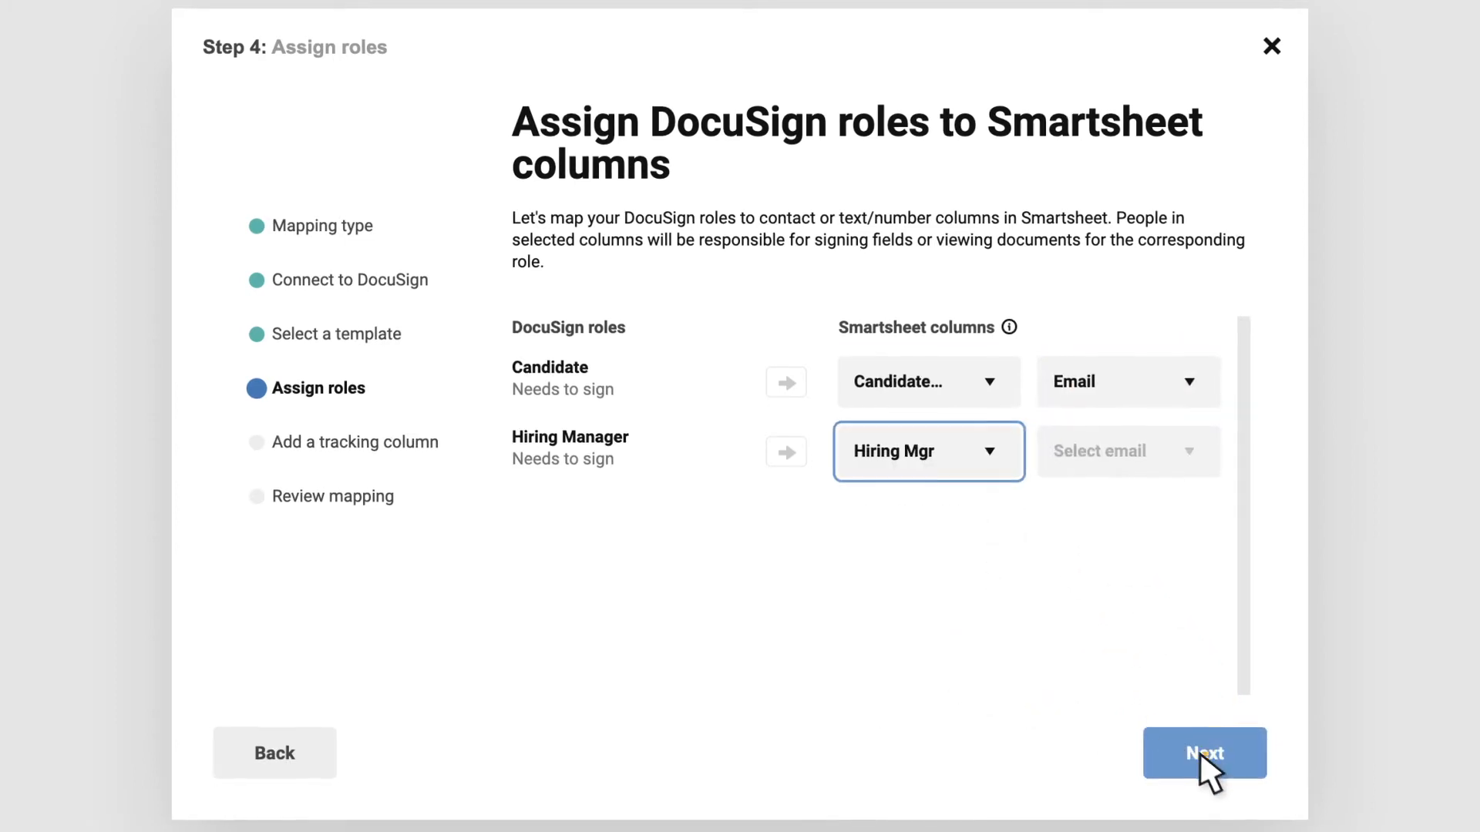
pyautogui.click(1204, 752)
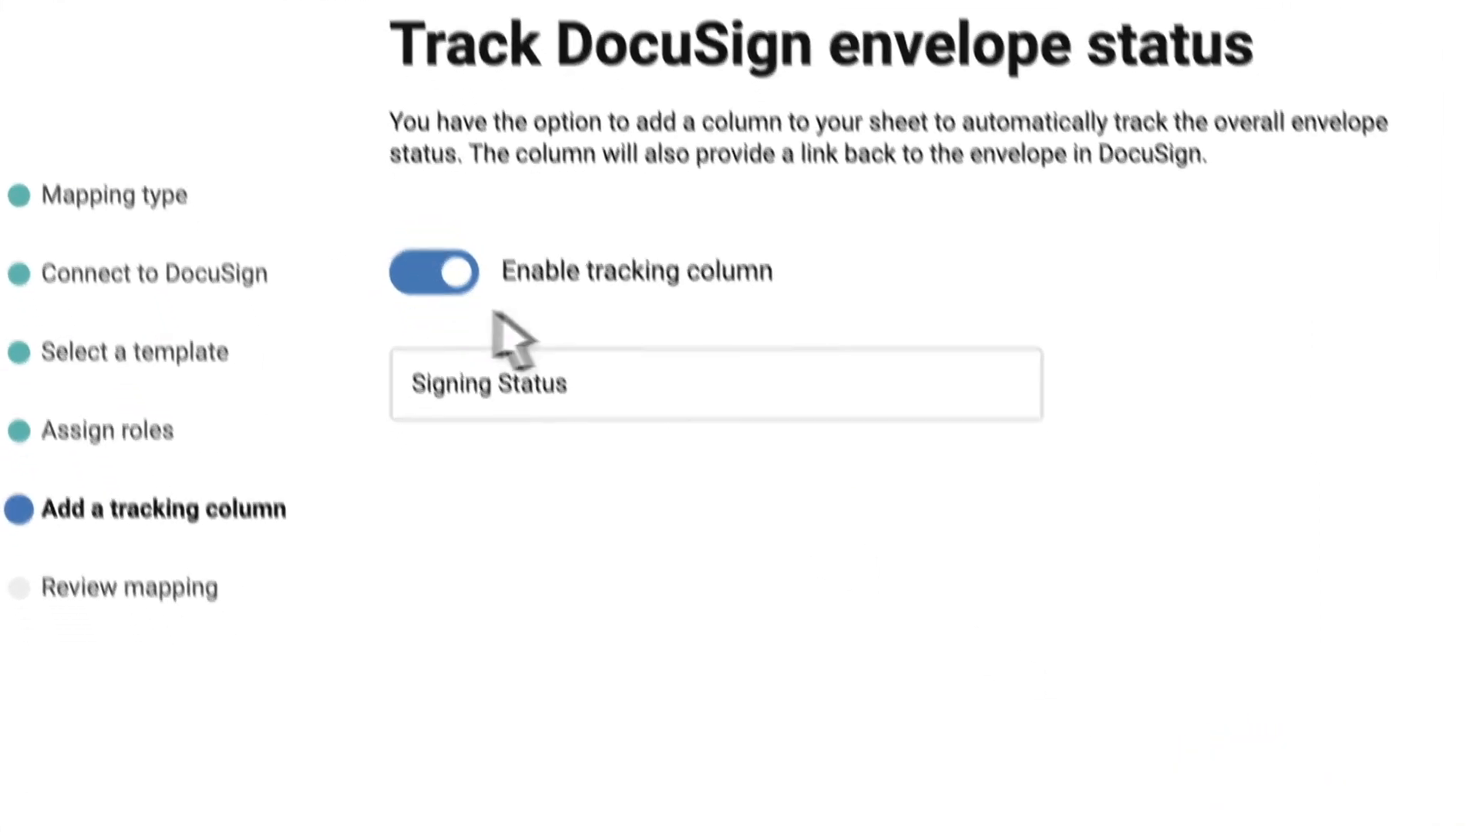
# Enable the Signing Status tracking column and finish the mapping setup
pyautogui.click(1242, 660)
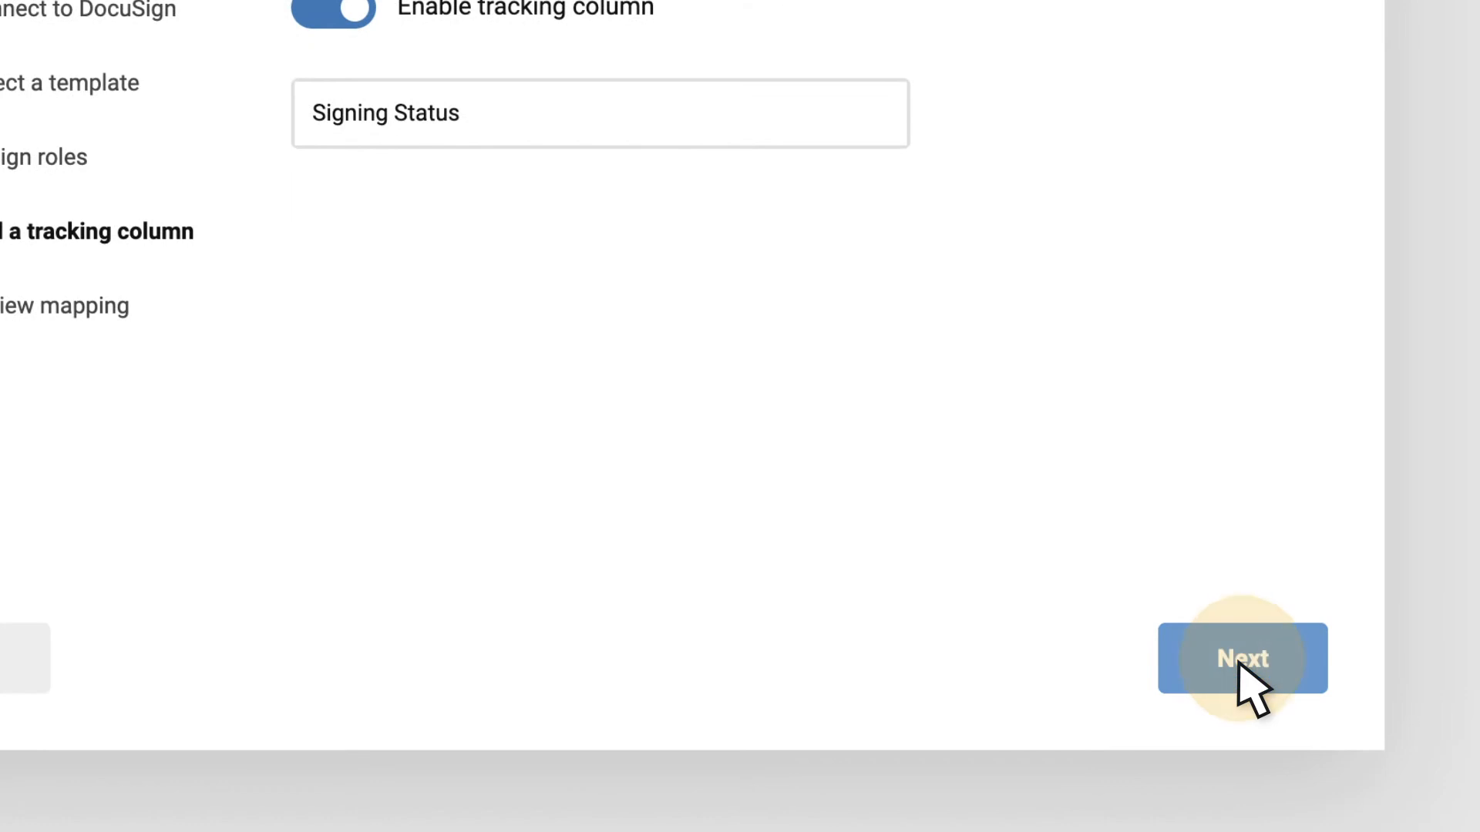
pyautogui.click(1242, 658)
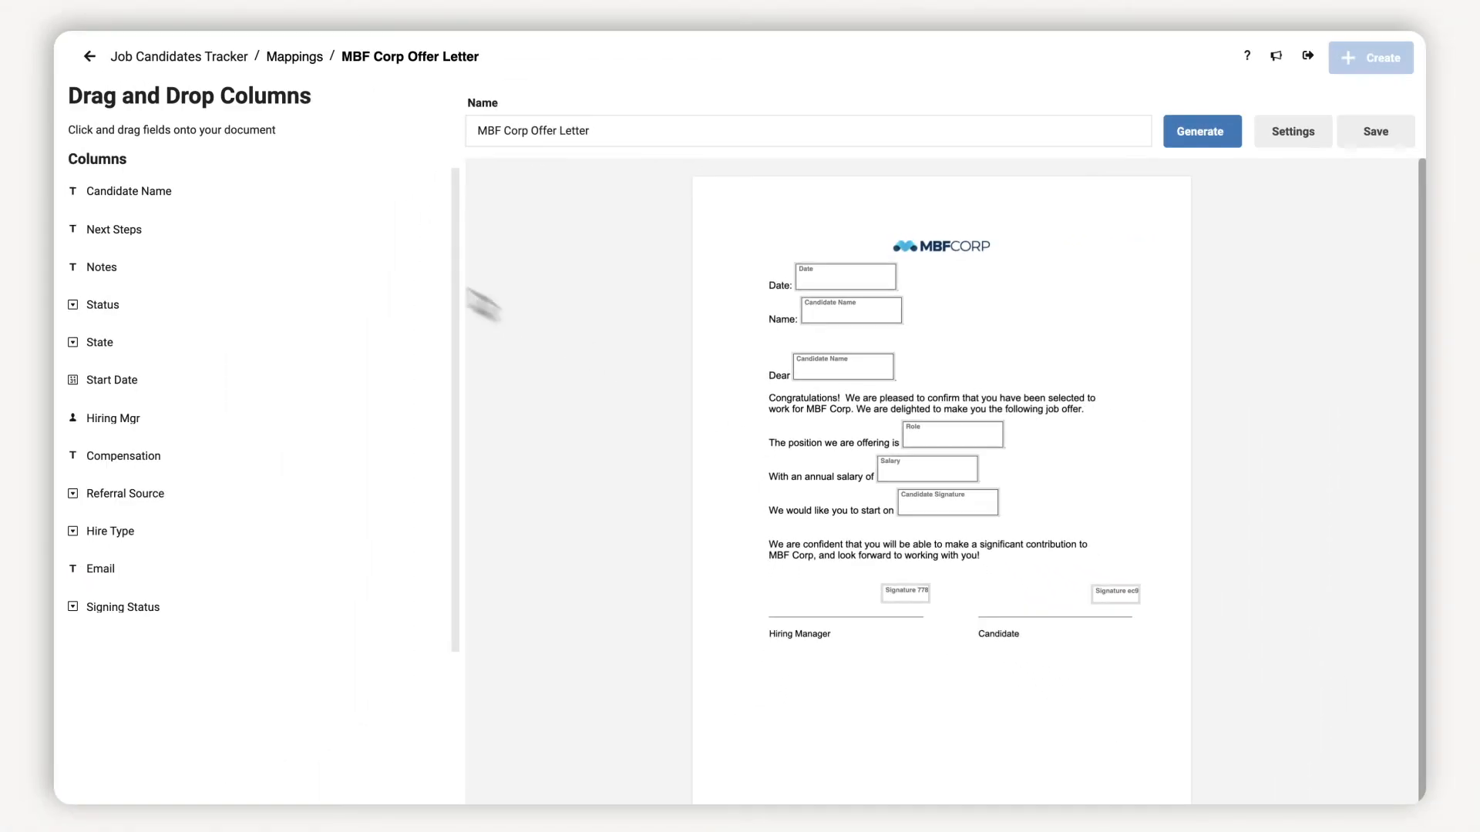
# Place Candidate Name onto the letter's Name and greeting fields
pyautogui.moveTo(128, 191); pyautogui.dragTo(713, 364)
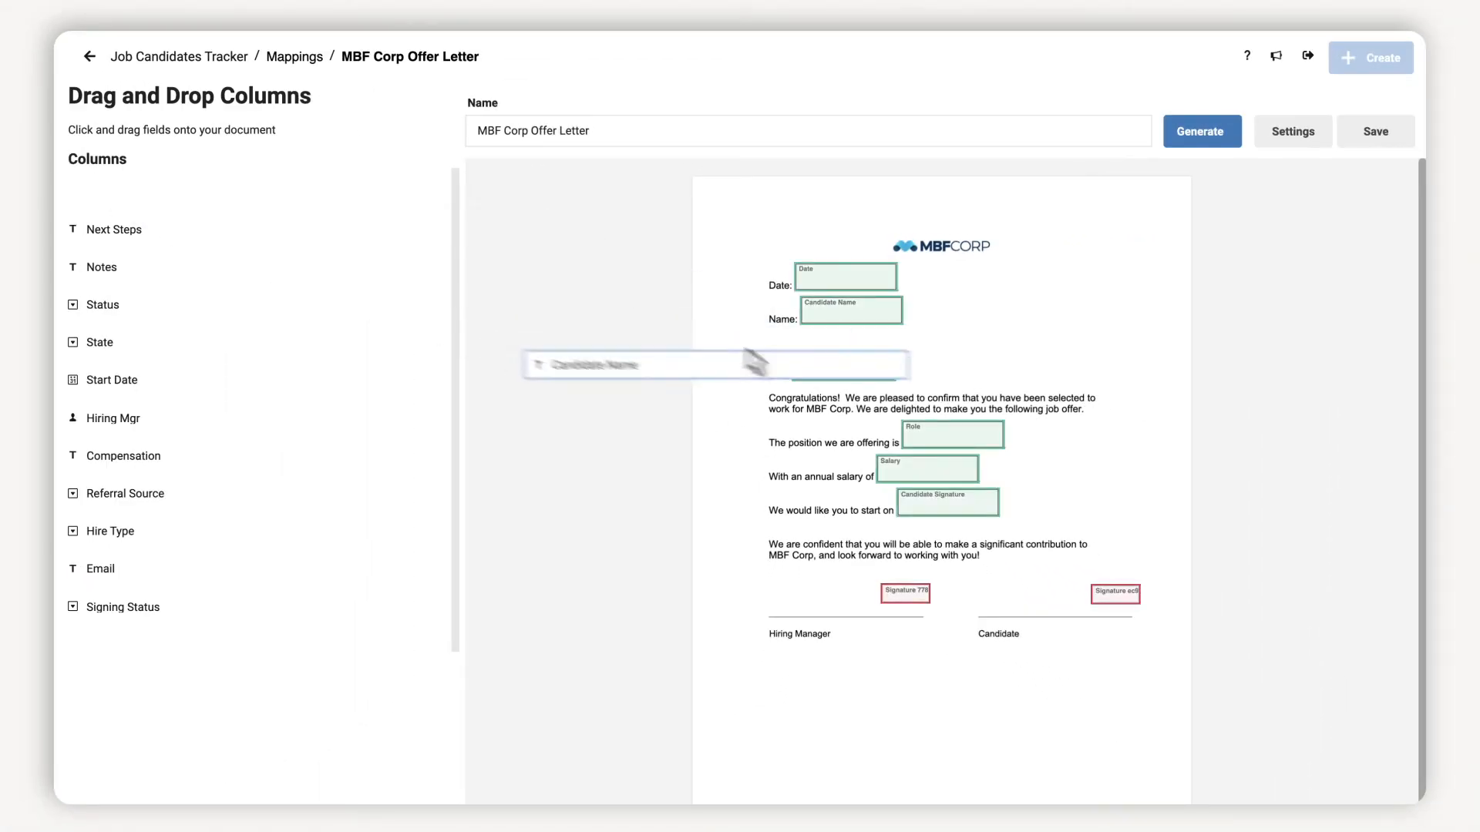
pyautogui.moveTo(714, 364); pyautogui.dragTo(842, 365)
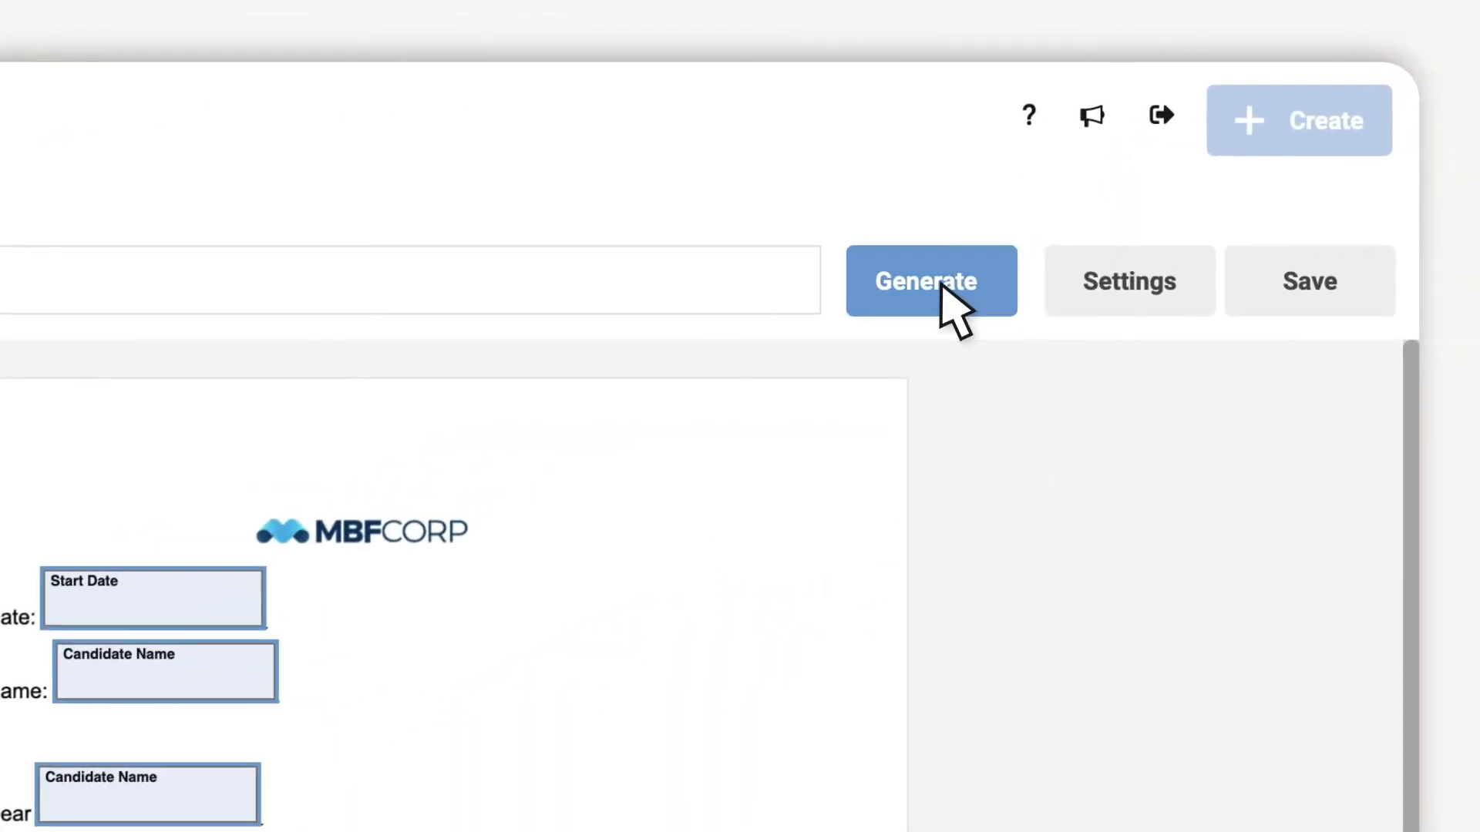
# Generate and send the three offer letters with DocuSign
pyautogui.click(931, 280)
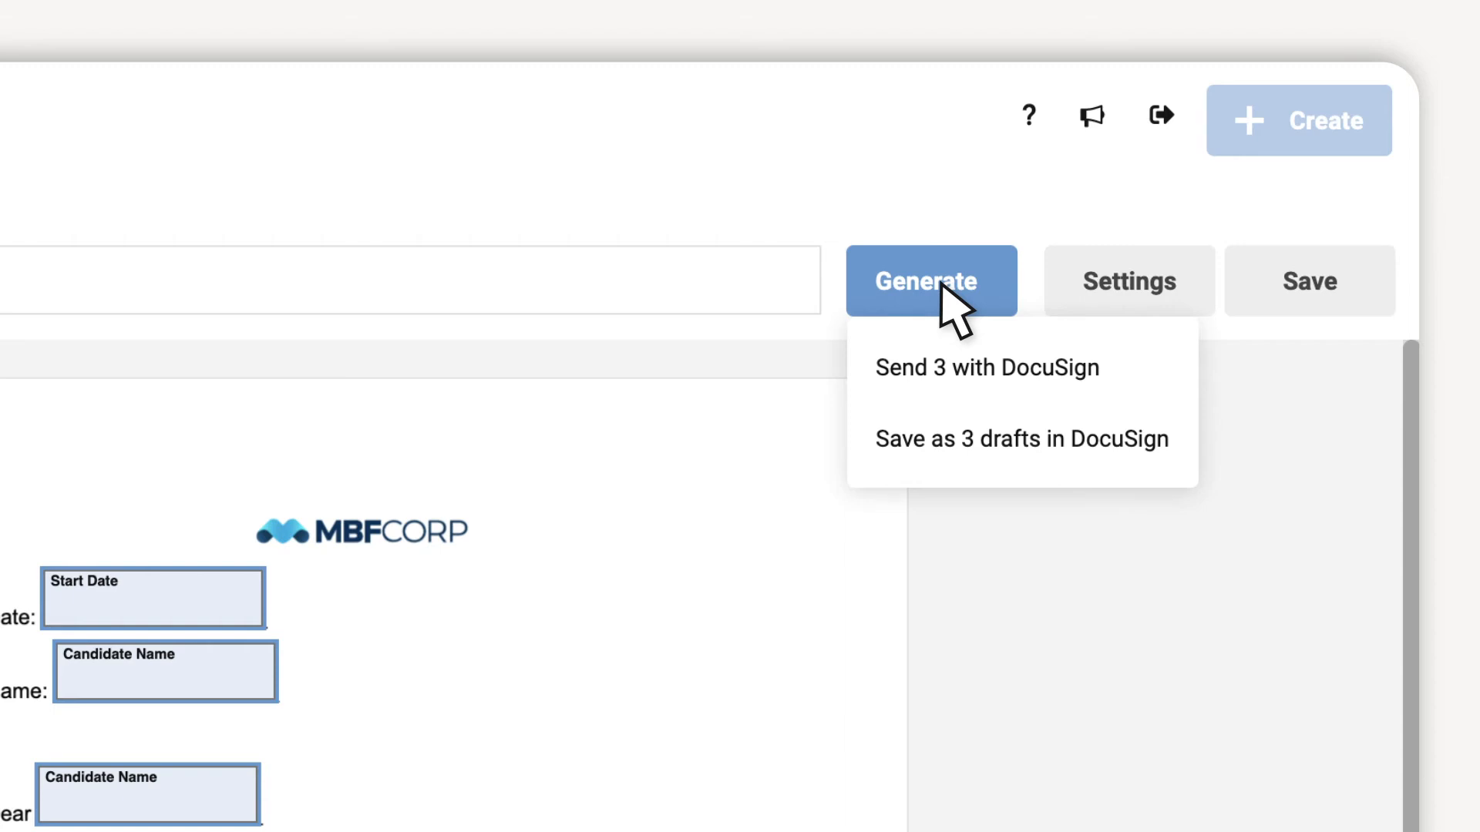
pyautogui.moveTo(1033, 392)
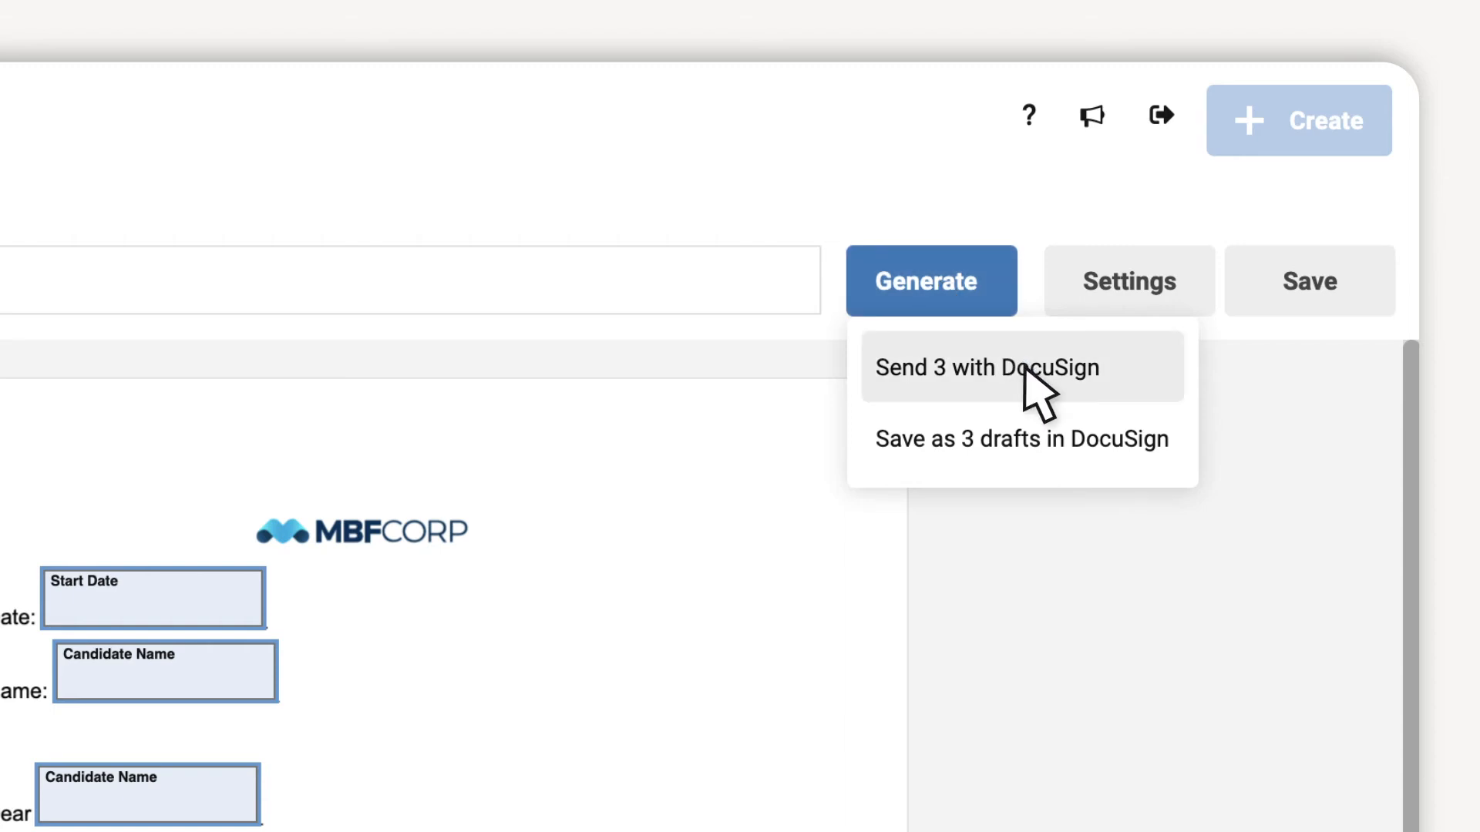
pyautogui.click(986, 366)
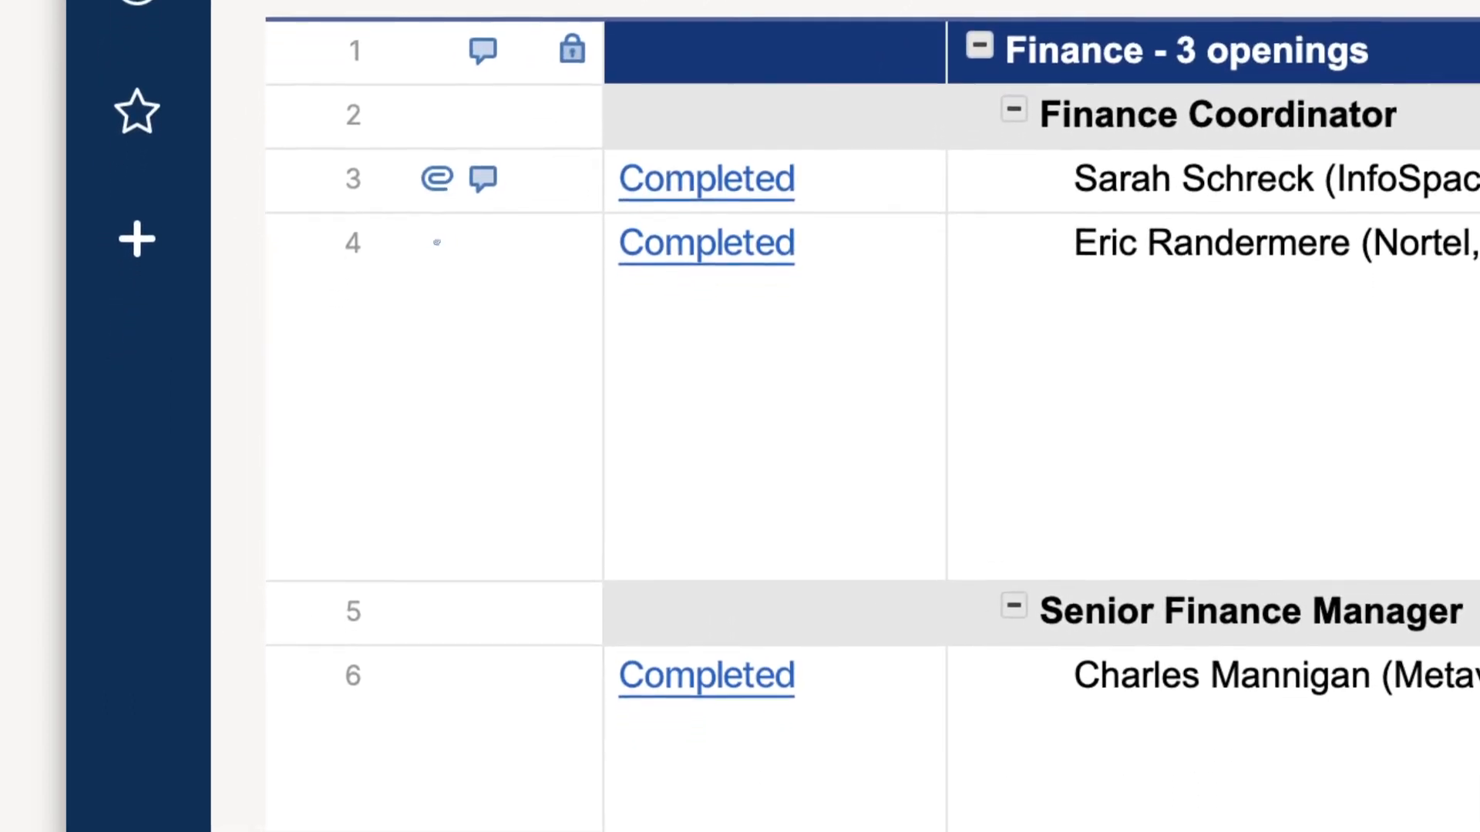
# Scroll the tracker to view the Signing Status column reading Completed
pyautogui.scroll(-3)
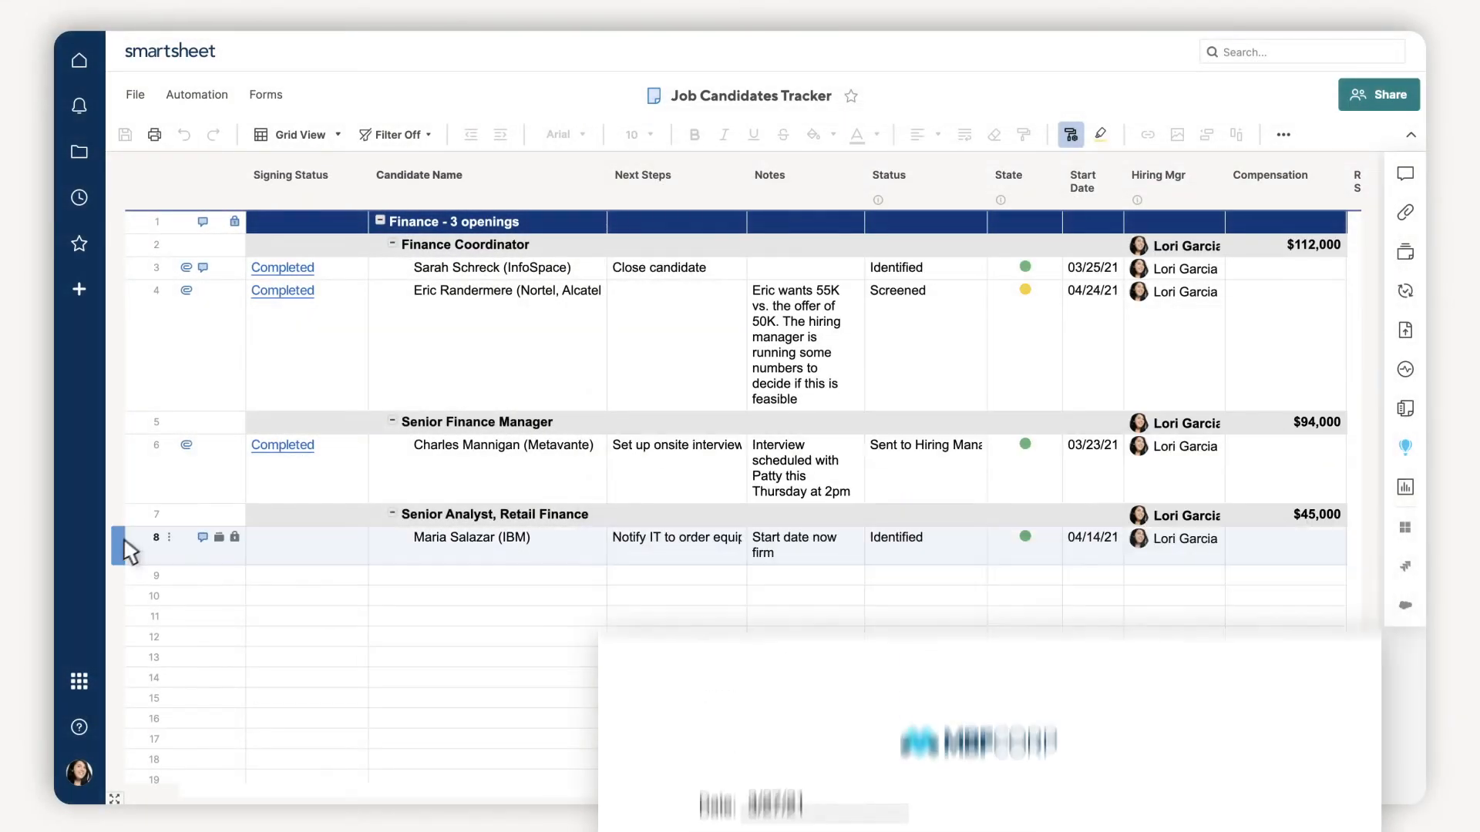
pyautogui.rightClick(178, 536)
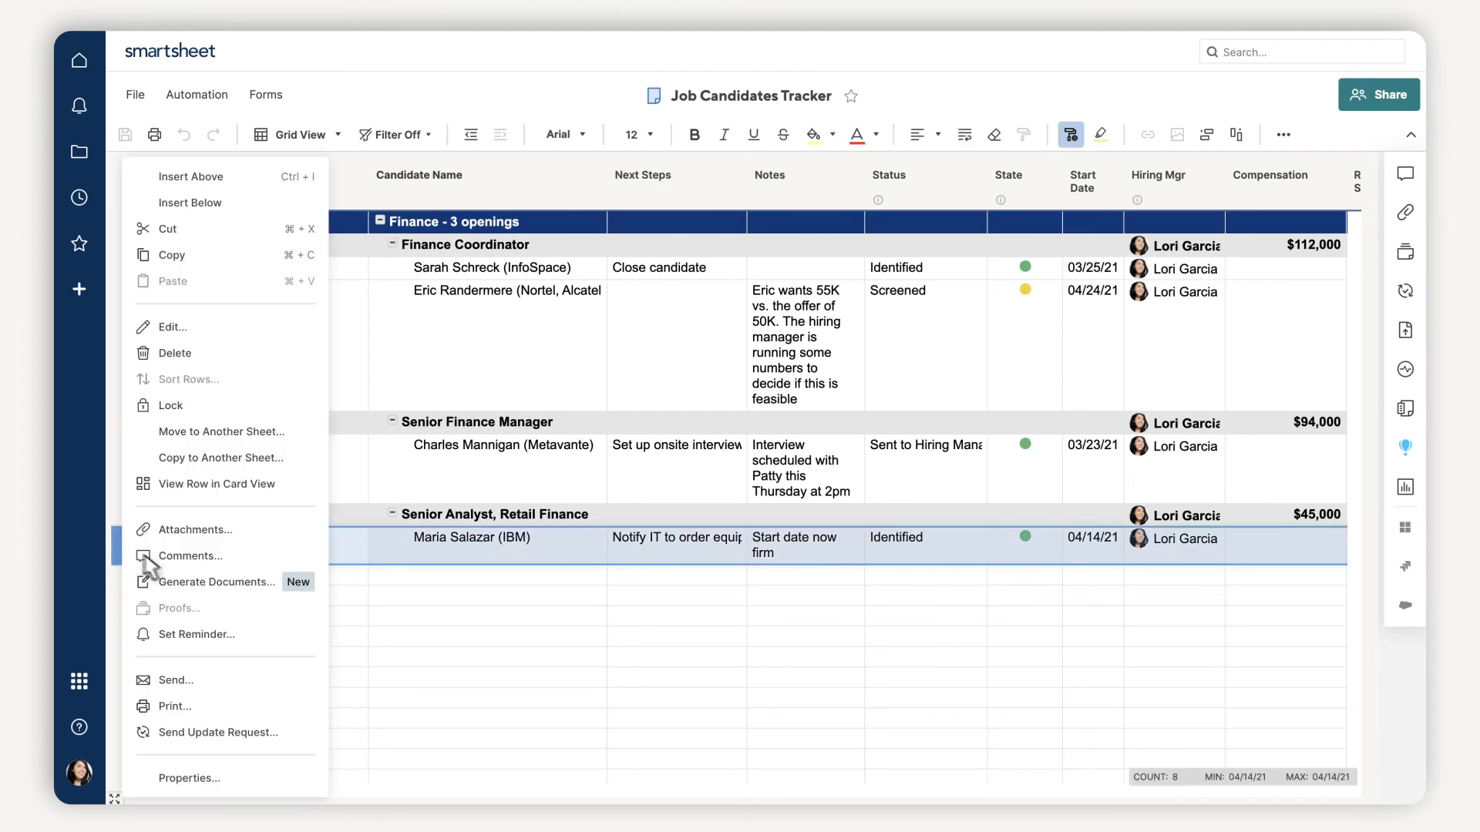
pyautogui.click(214, 583)
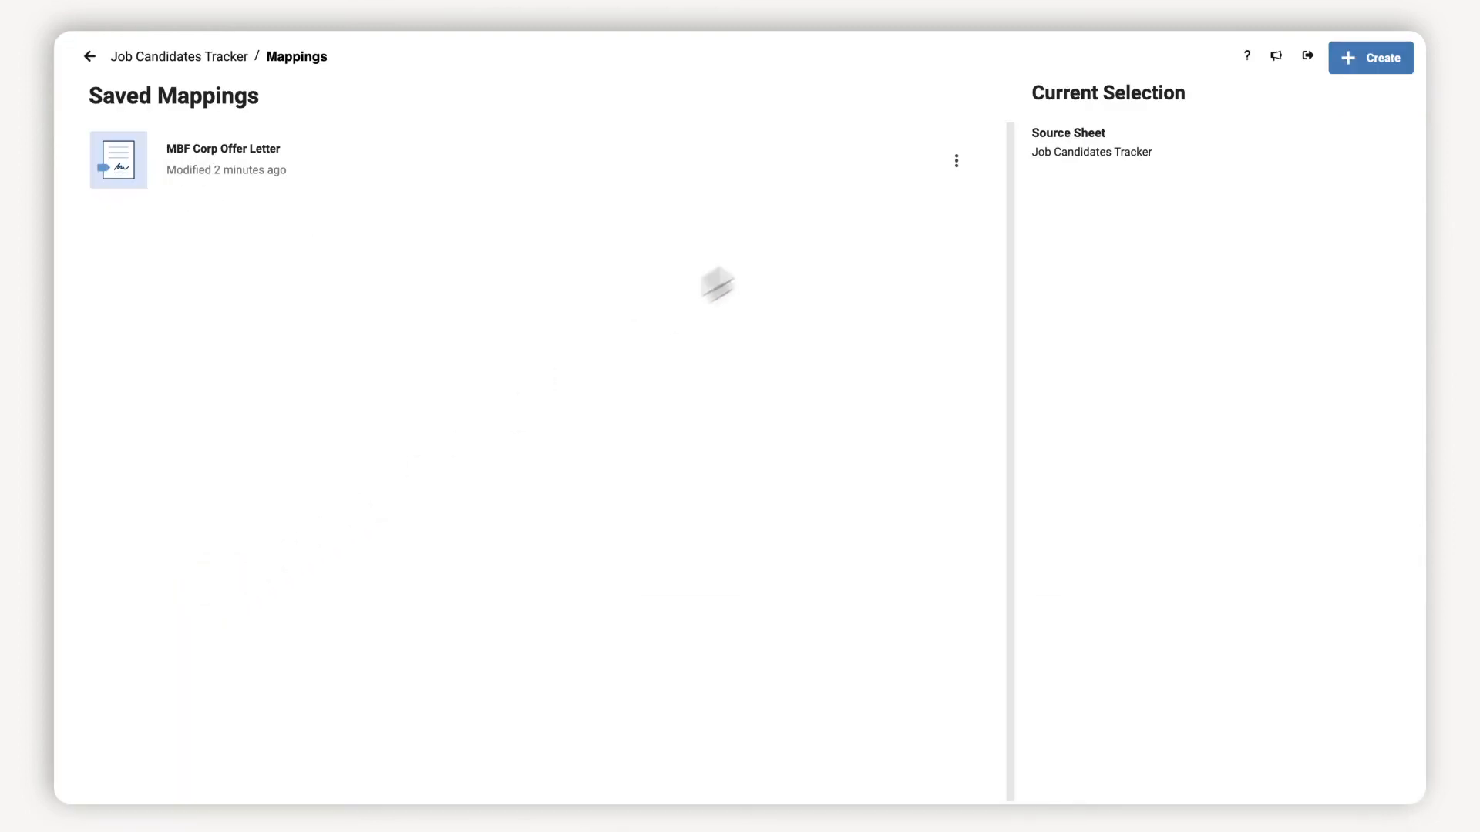